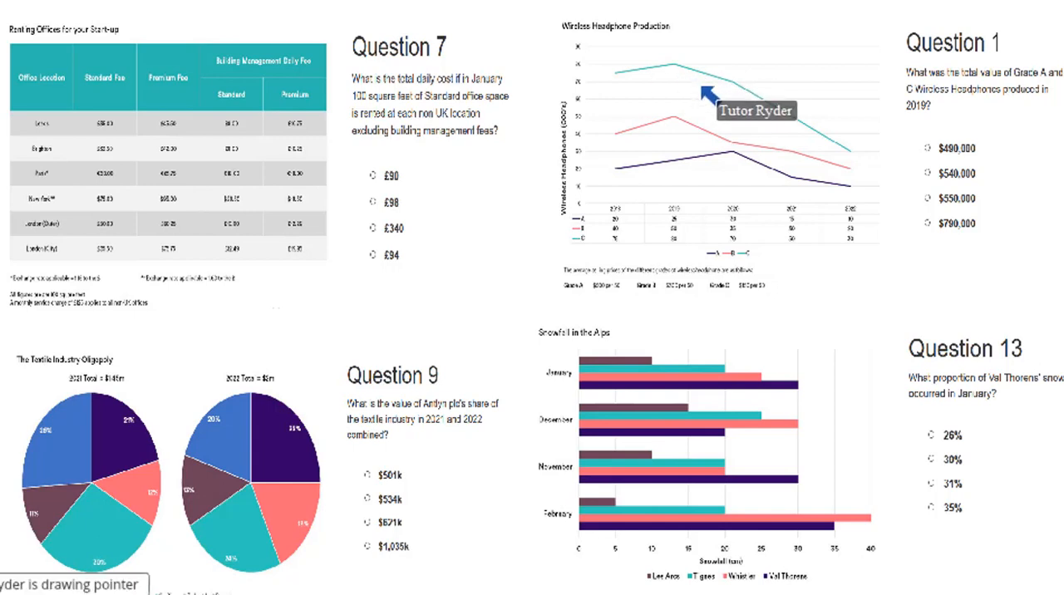
{"action": "mouse_move", "coordinate": [735, 447]}
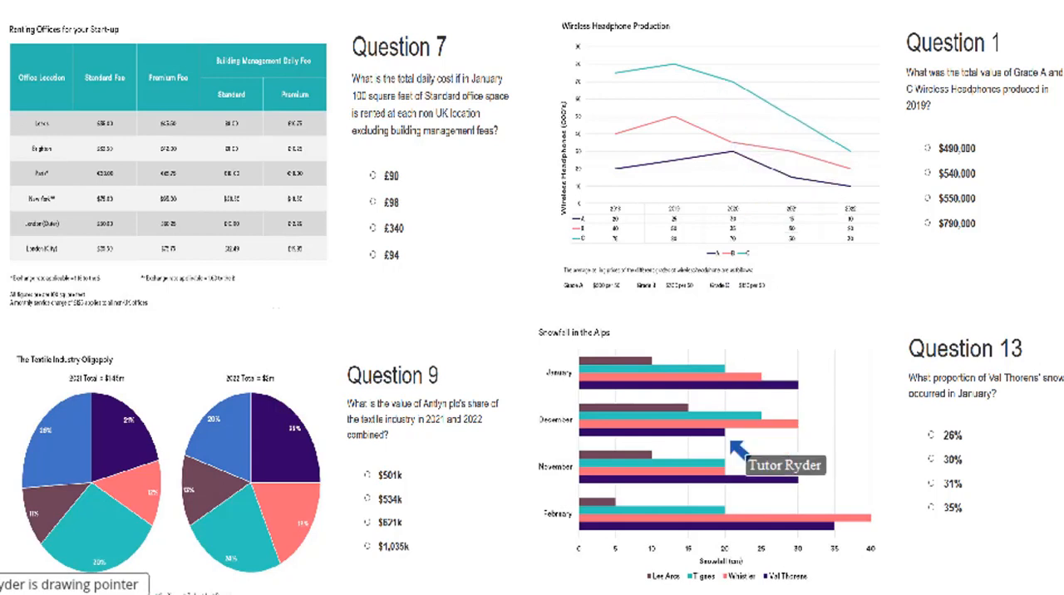
{"action": "mouse_move", "coordinate": [718, 452]}
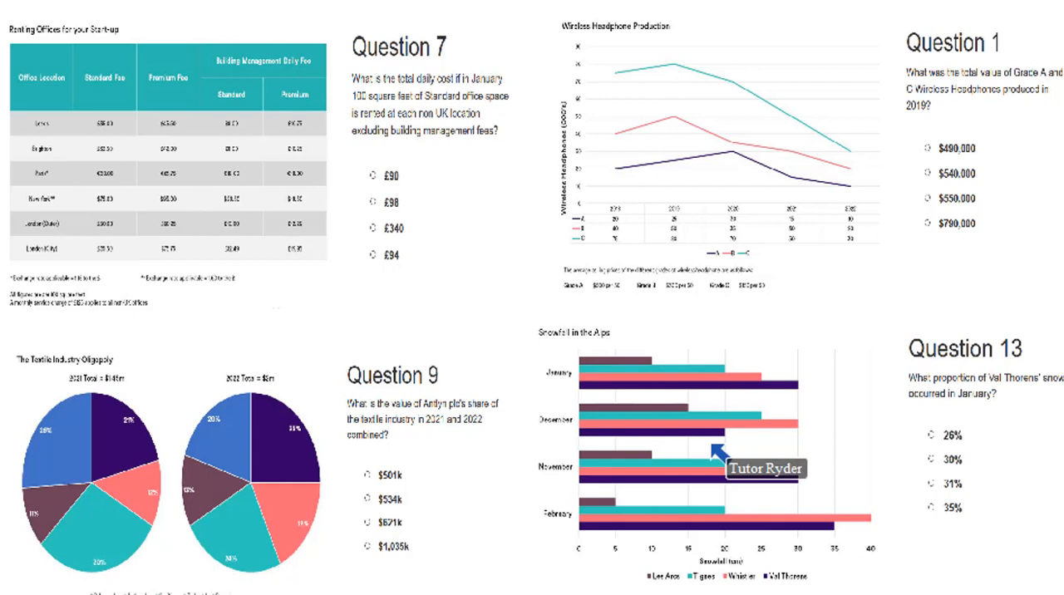
{"action": "mouse_move", "coordinate": [92, 83]}
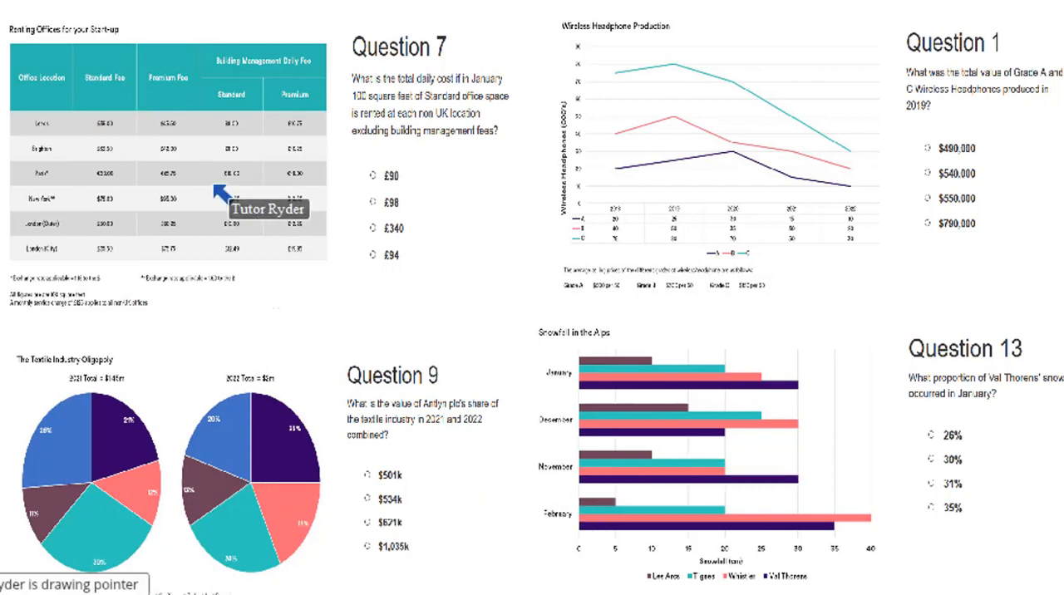
{"action": "mouse_move", "coordinate": [424, 276]}
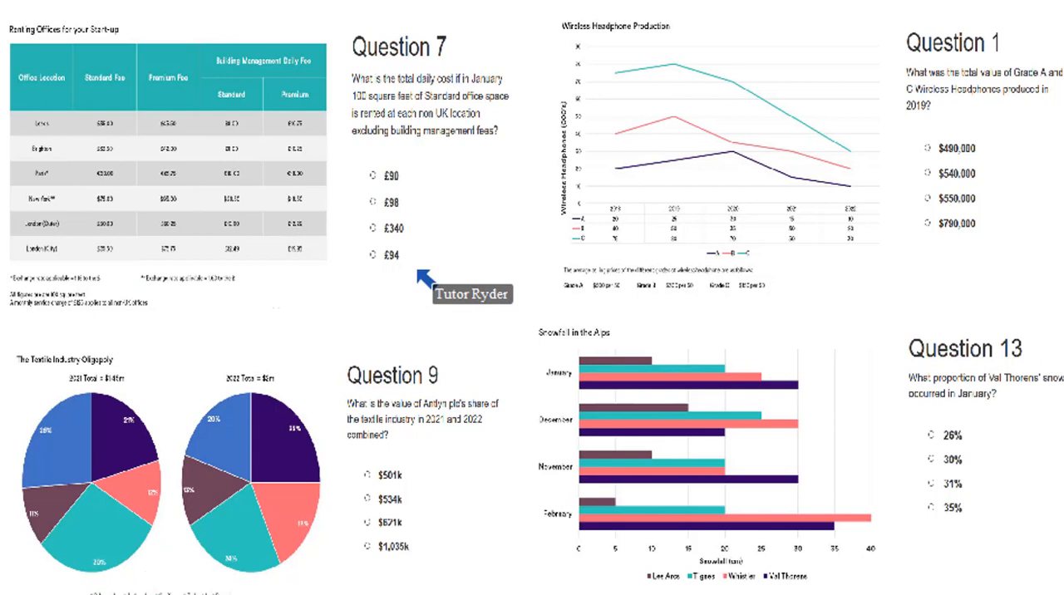
{"action": "mouse_move", "coordinate": [67, 490]}
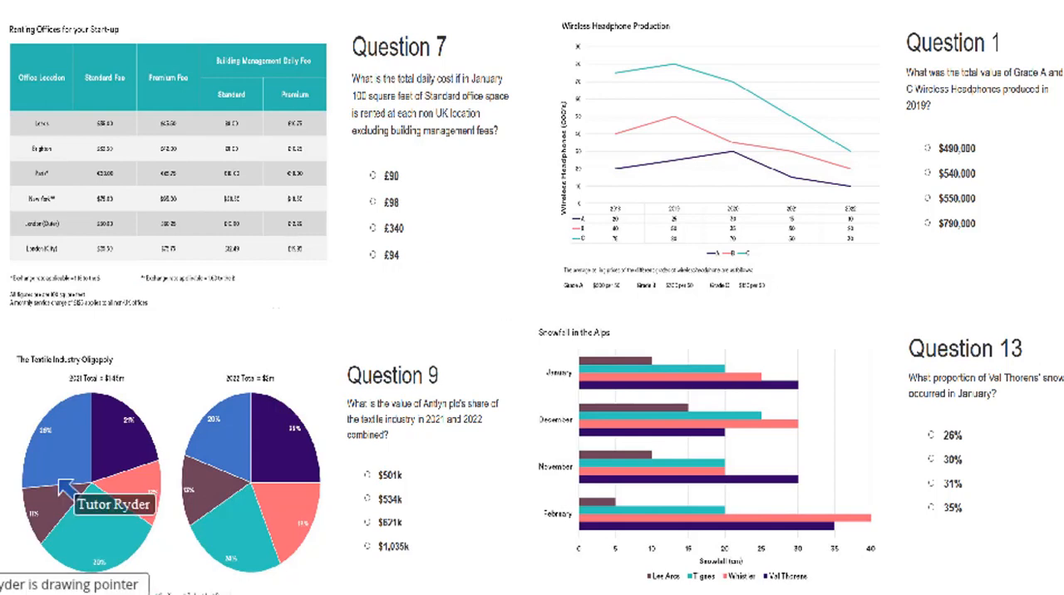
{"action": "mouse_move", "coordinate": [80, 457]}
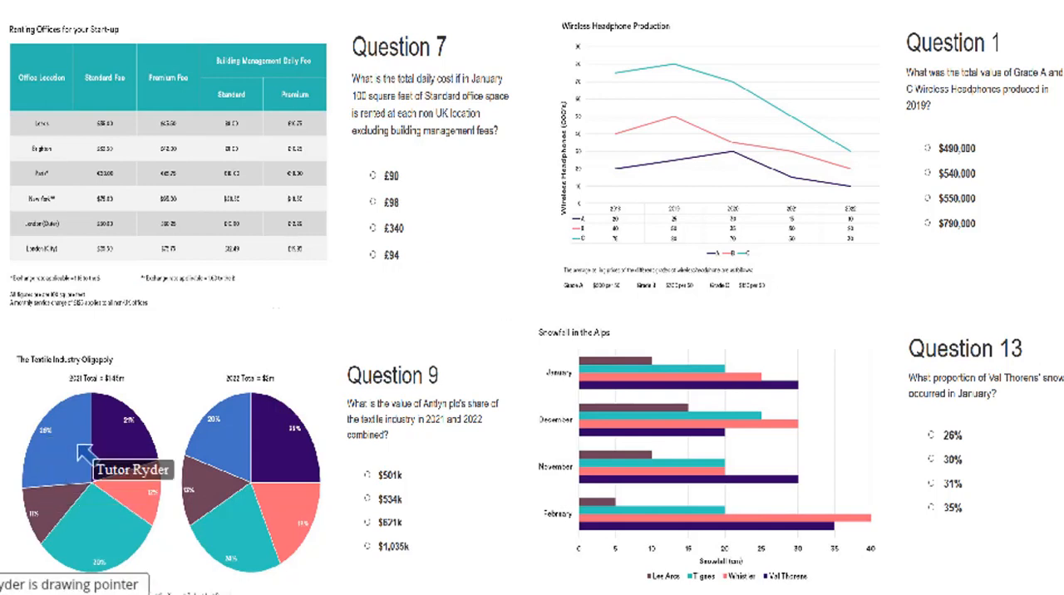
{"action": "mouse_move", "coordinate": [682, 423]}
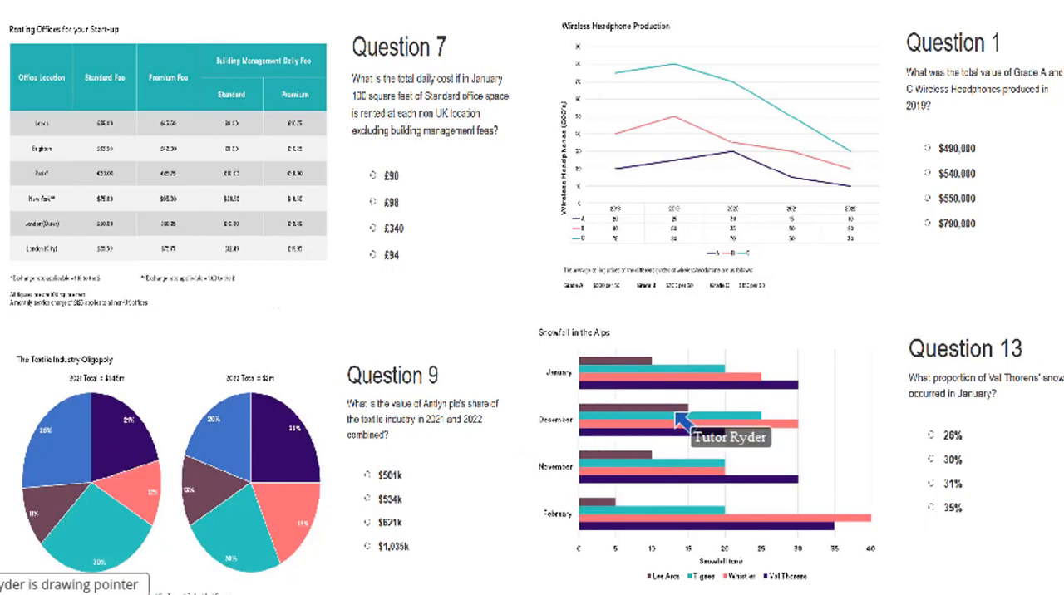
{"action": "mouse_move", "coordinate": [678, 416]}
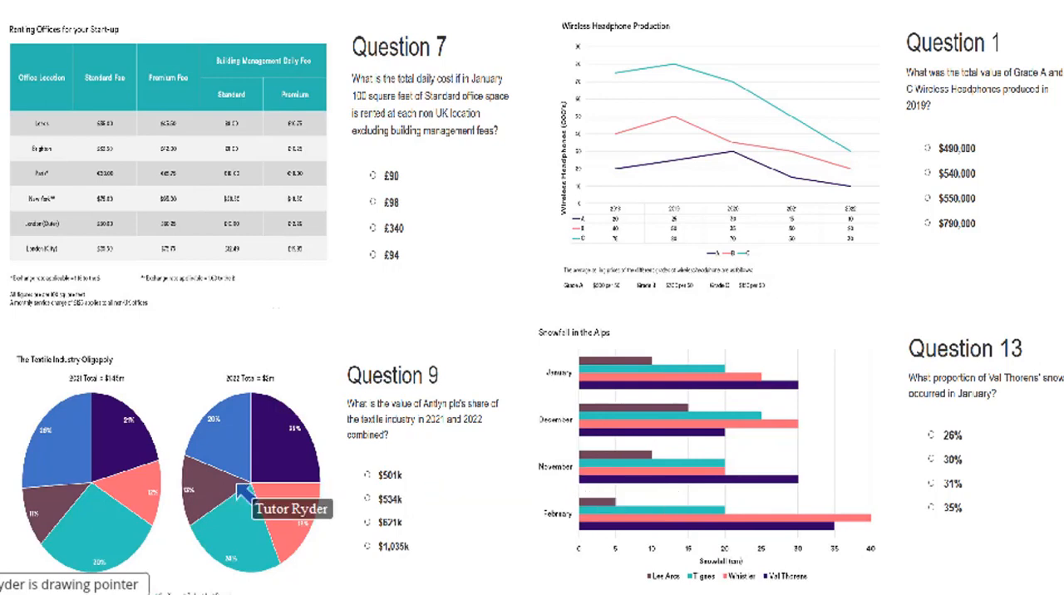
{"action": "mouse_move", "coordinate": [642, 473]}
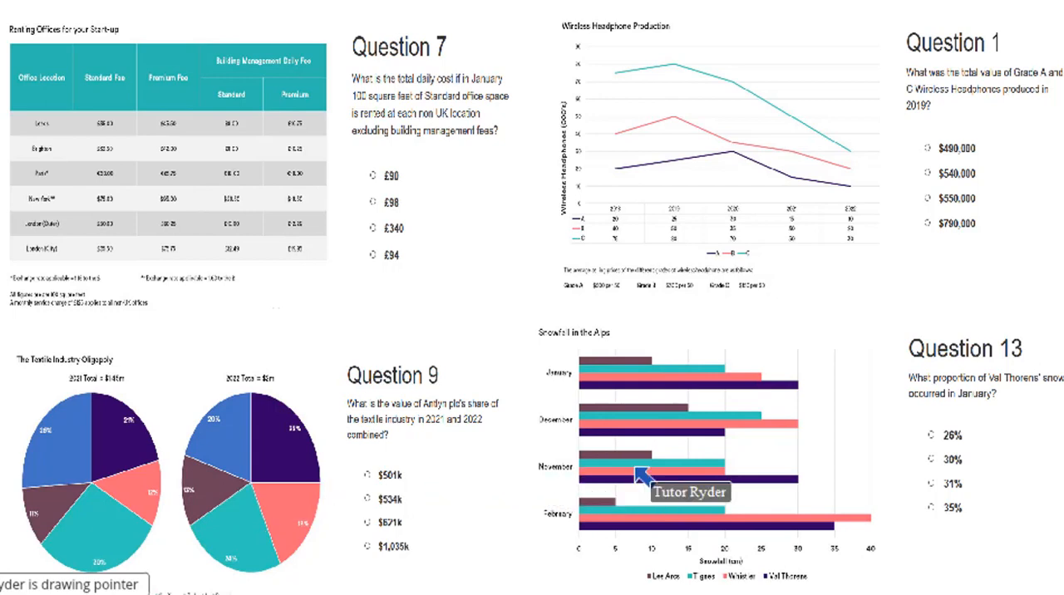
{"action": "mouse_move", "coordinate": [582, 469]}
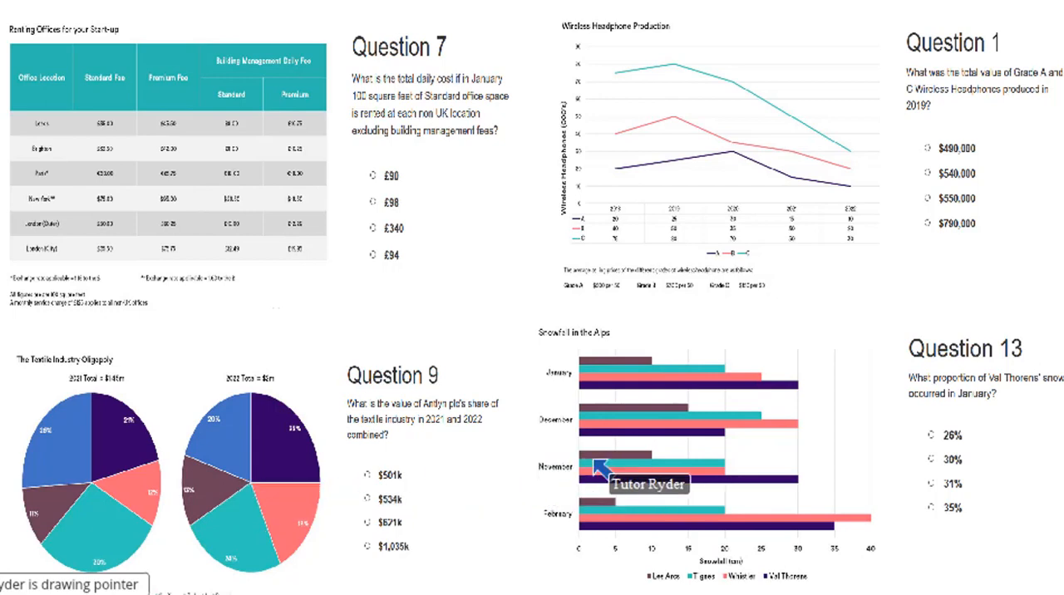
{"action": "mouse_move", "coordinate": [75, 482]}
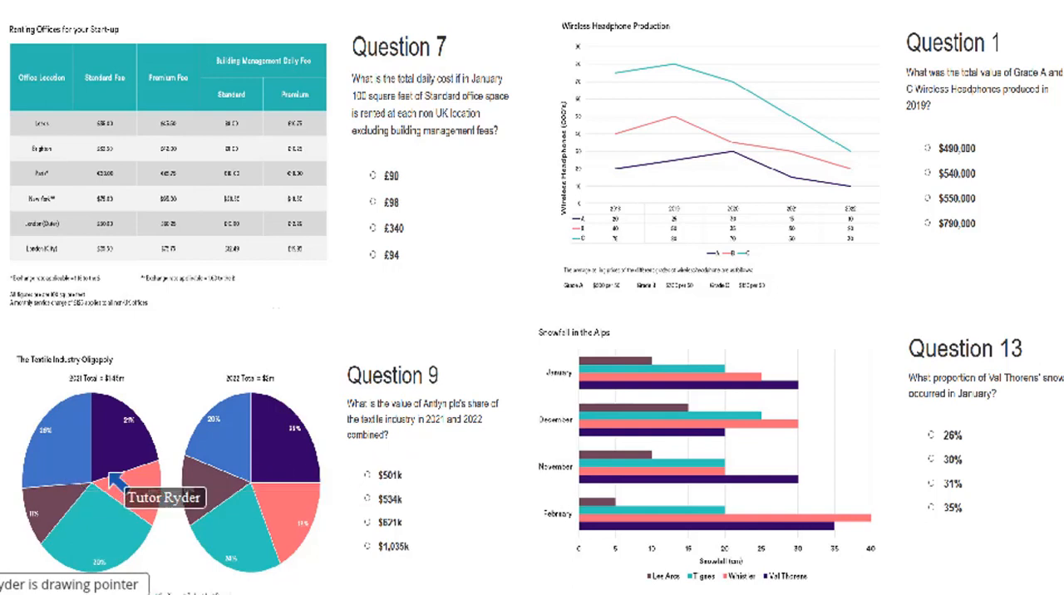
{"action": "mouse_move", "coordinate": [390, 491]}
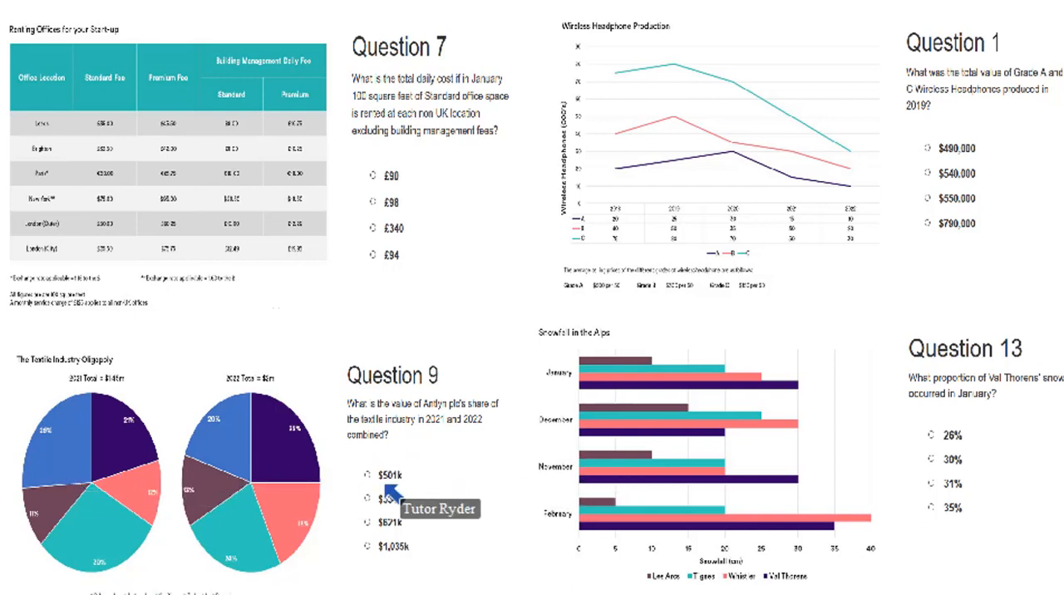
{"action": "mouse_move", "coordinate": [614, 475]}
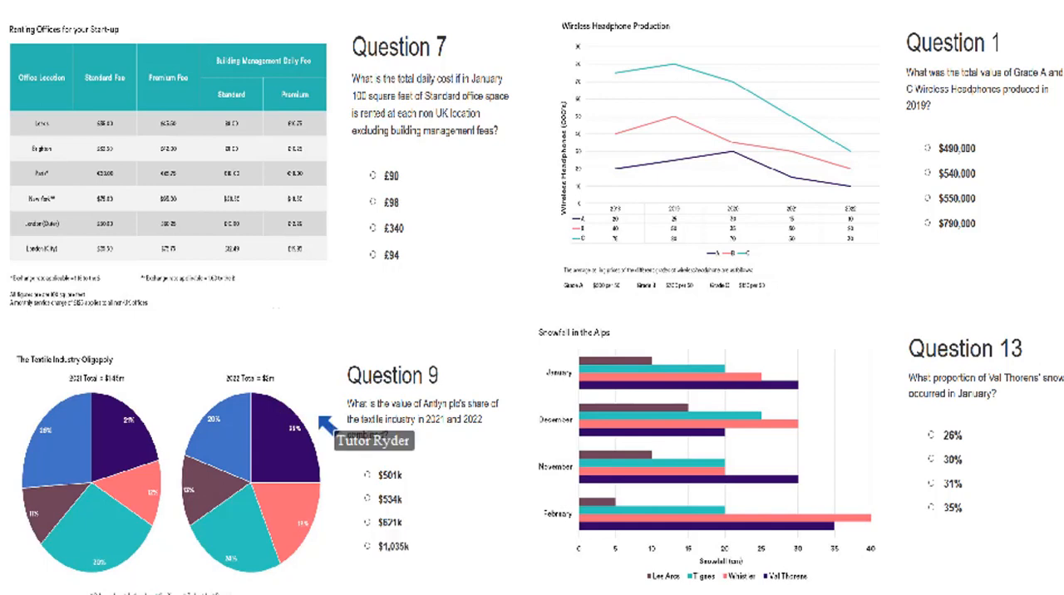
{"action": "mouse_move", "coordinate": [679, 158]}
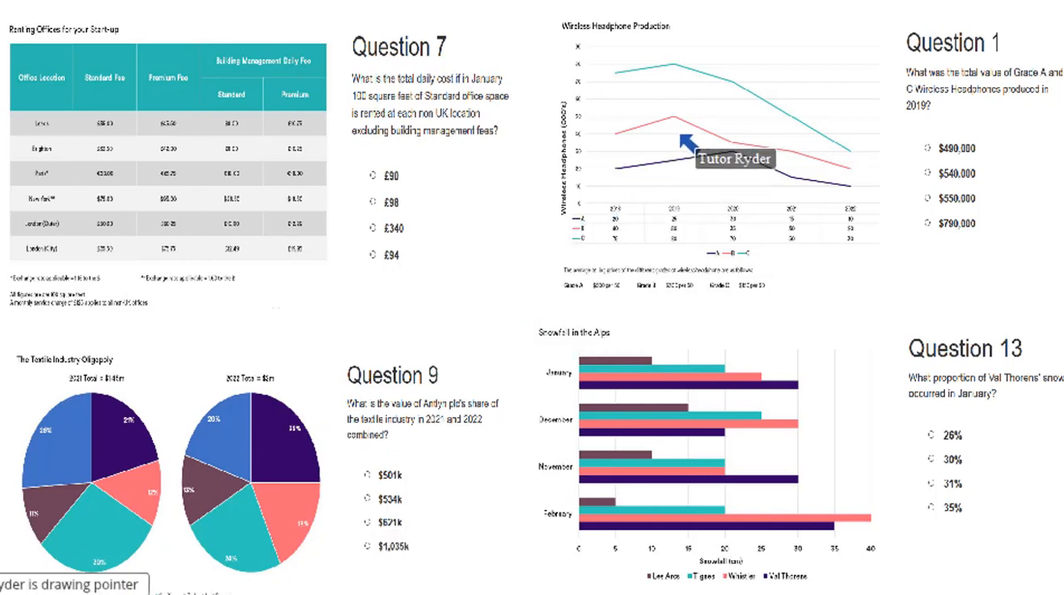
{"action": "mouse_move", "coordinate": [695, 146]}
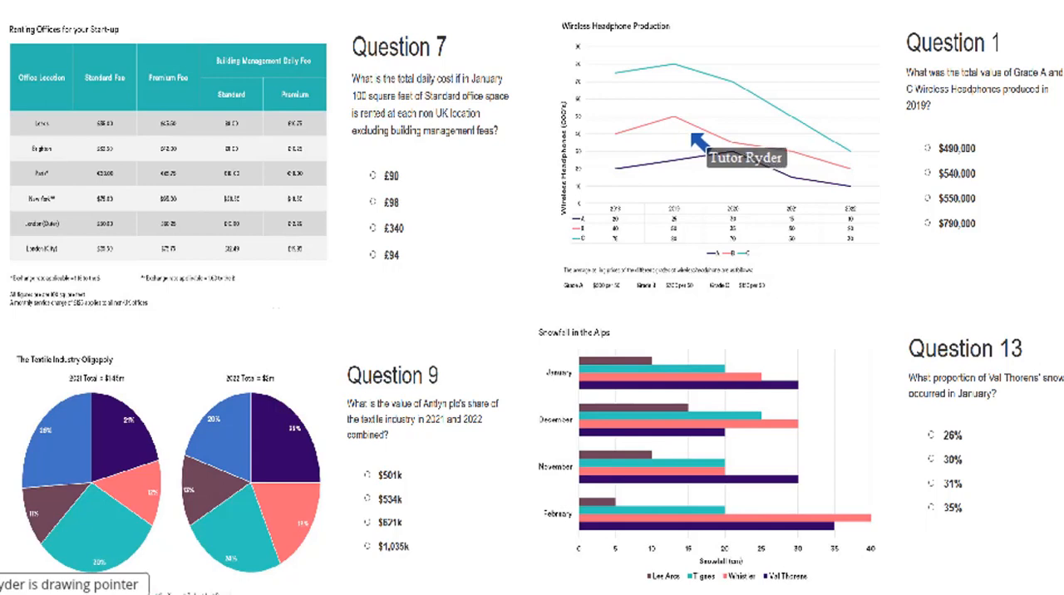
{"action": "mouse_move", "coordinate": [582, 299]}
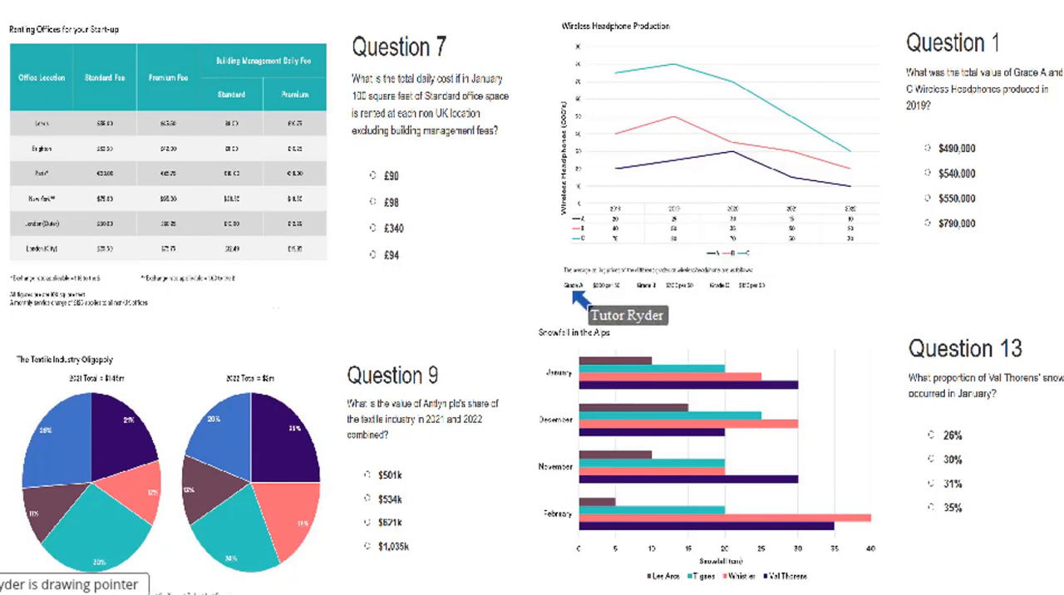
{"action": "mouse_move", "coordinate": [702, 300]}
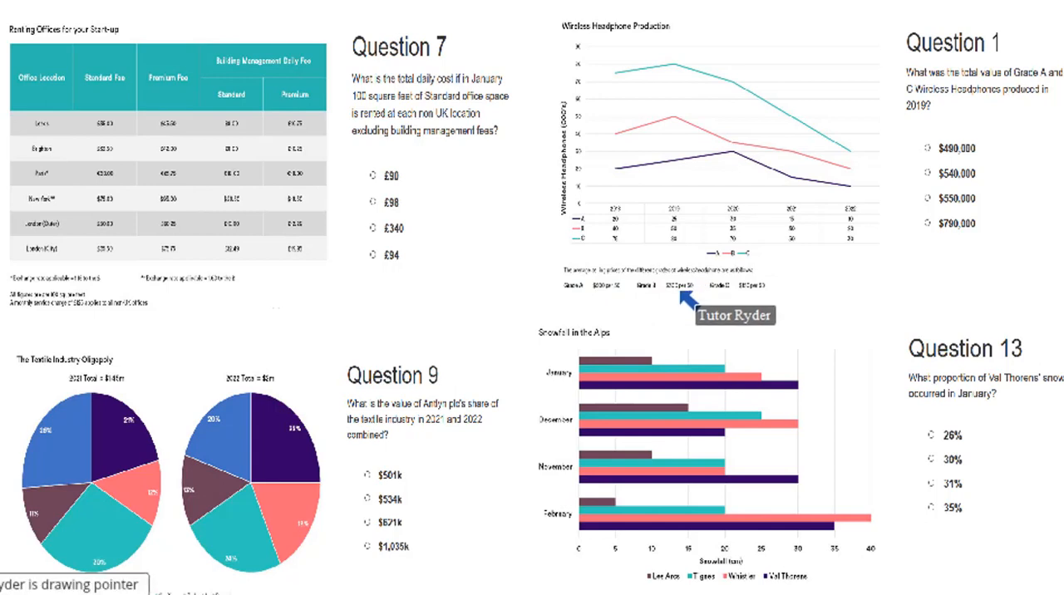
{"action": "mouse_move", "coordinate": [690, 303]}
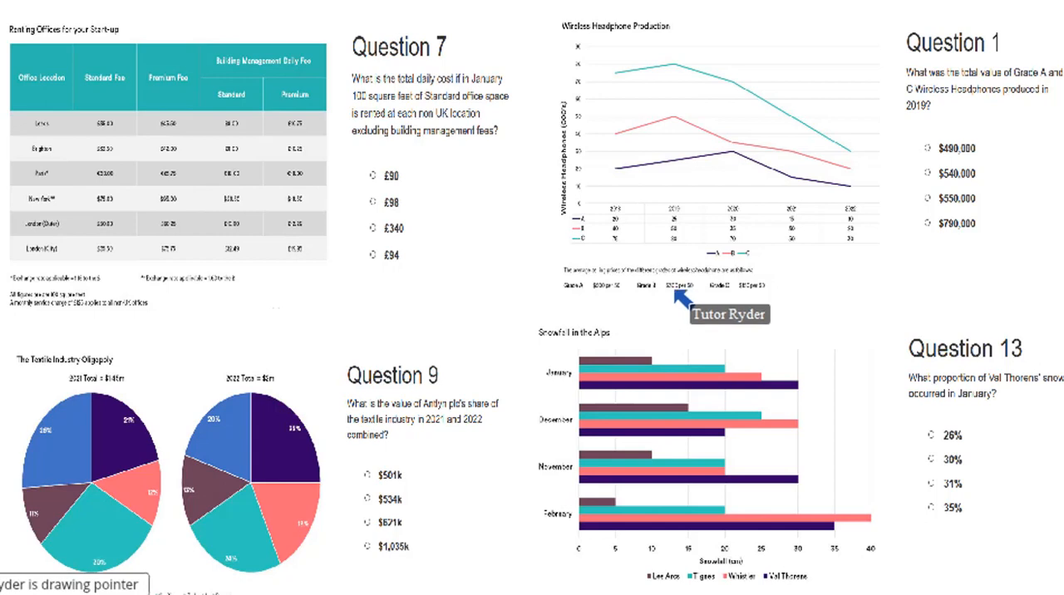
{"action": "mouse_move", "coordinate": [682, 309]}
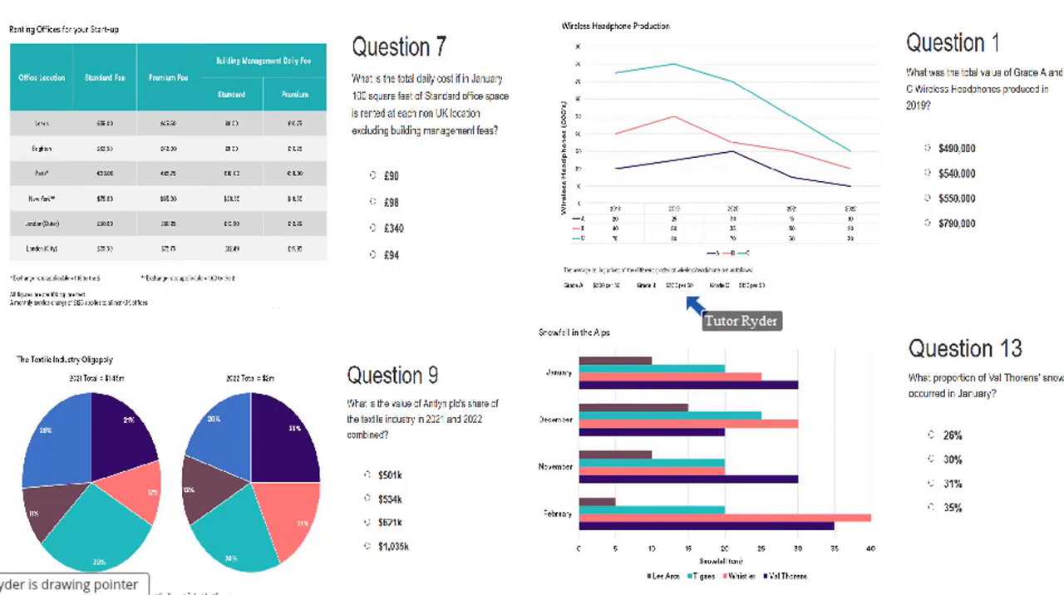
{"action": "mouse_move", "coordinate": [597, 136]}
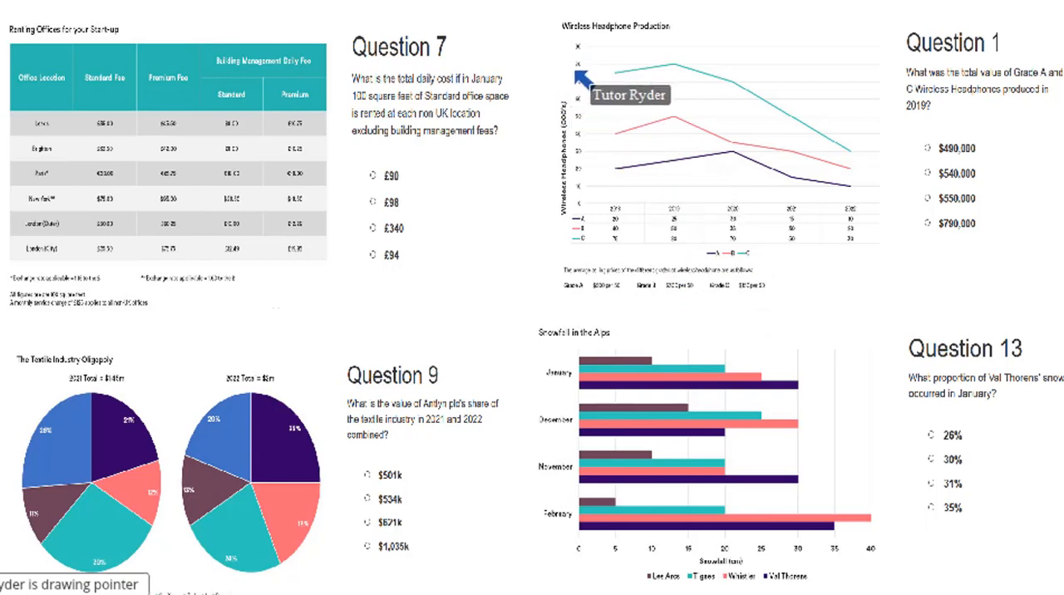
{"action": "mouse_move", "coordinate": [695, 286]}
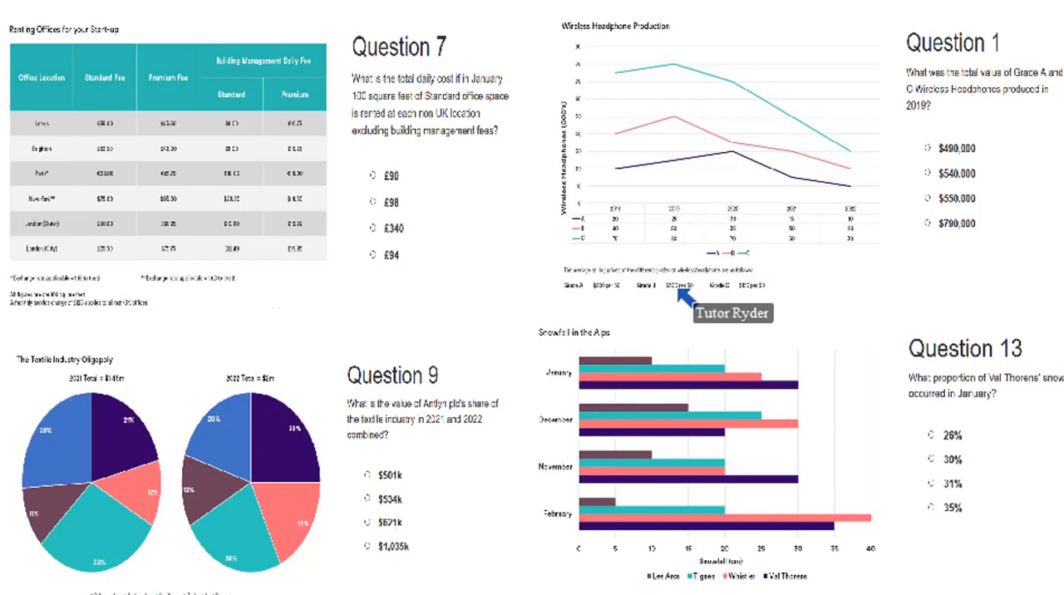
{"action": "mouse_move", "coordinate": [673, 150]}
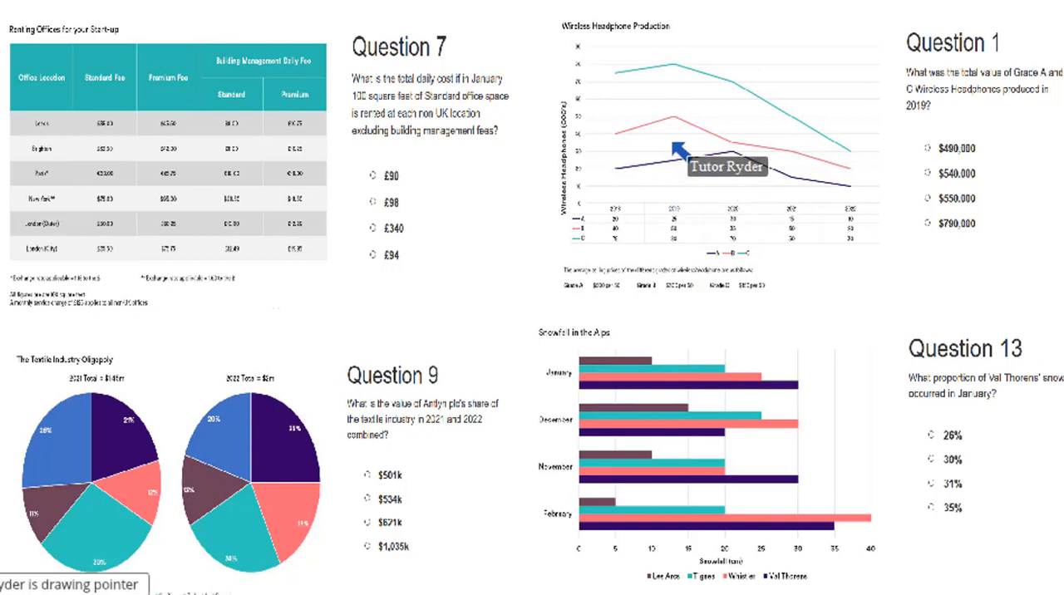